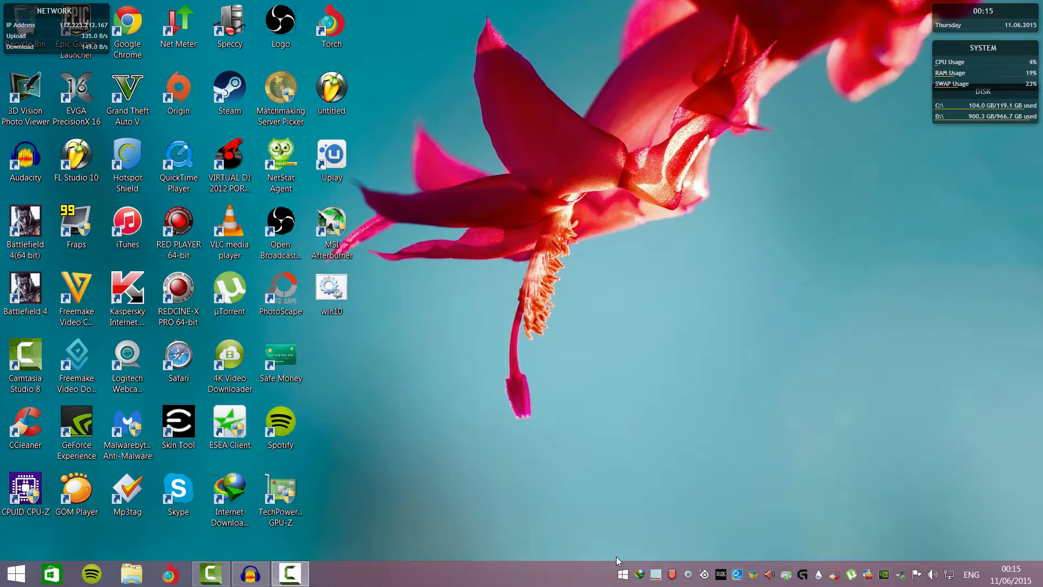
pyautogui.moveTo(622, 574)
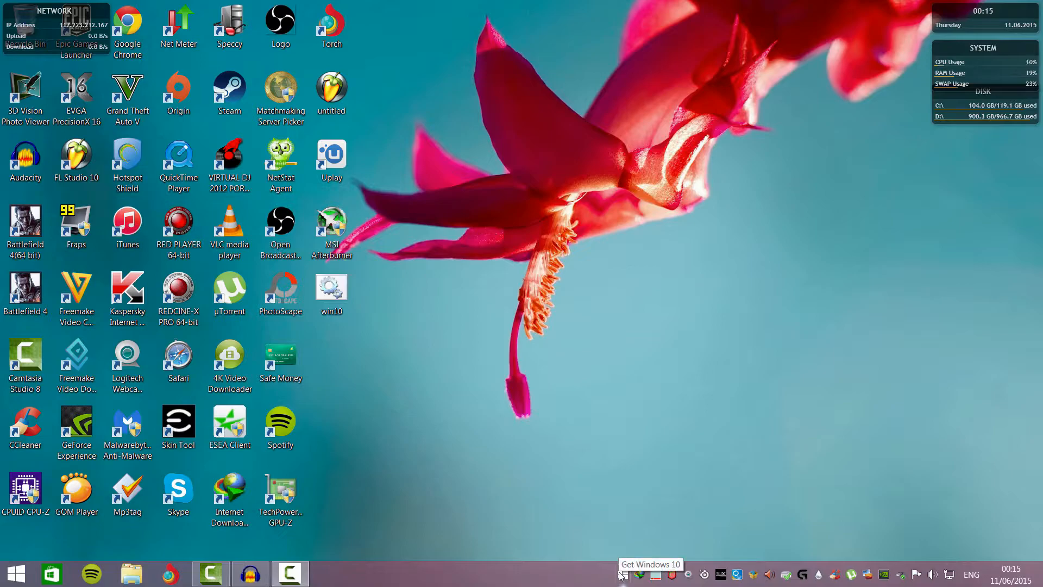
pyautogui.moveTo(562, 543)
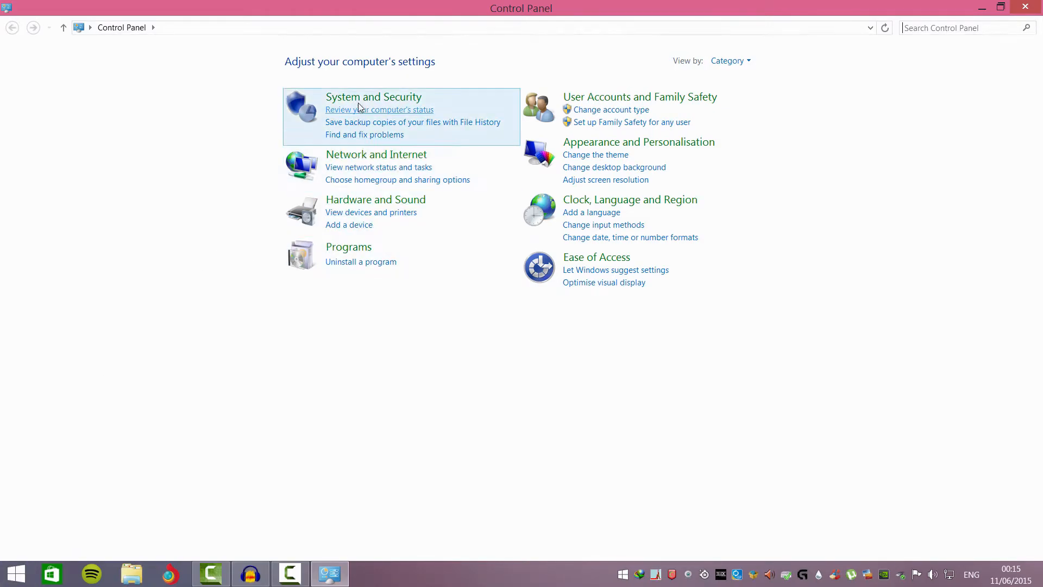
# Go through System and Security to Windows Update and show the update history list
pyautogui.click(372, 96)
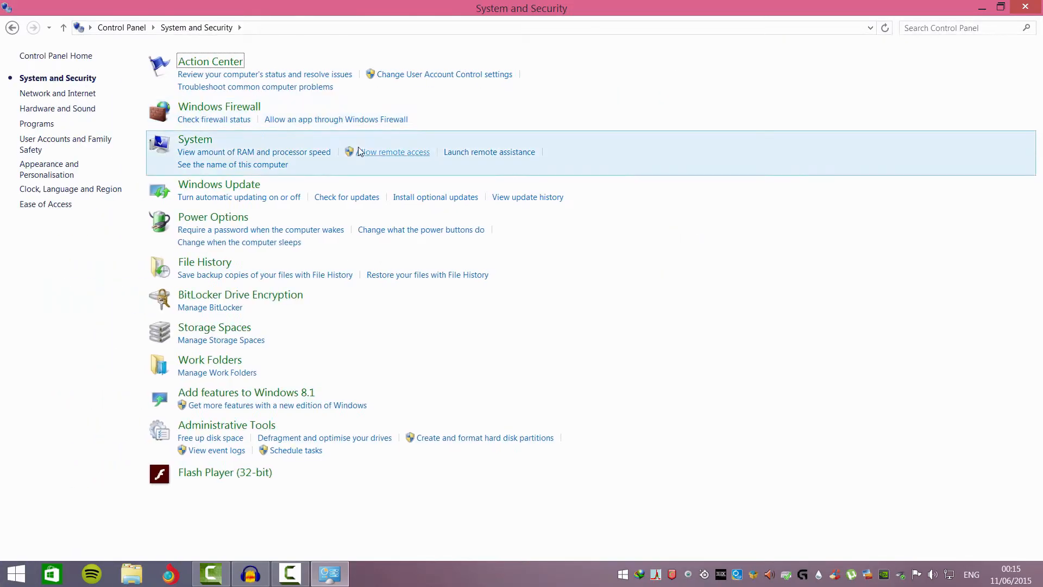
pyautogui.moveTo(219, 184)
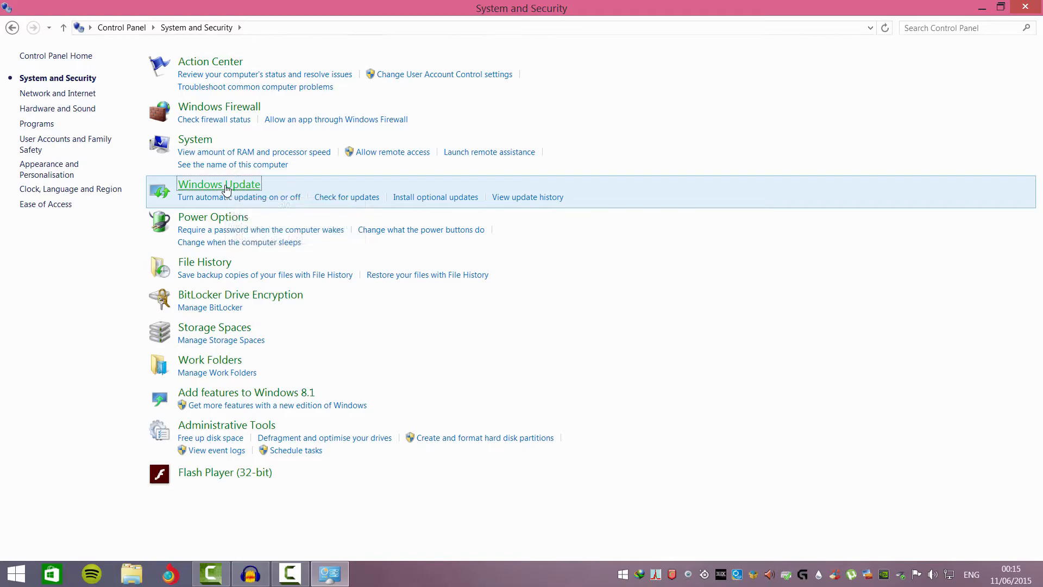
pyautogui.click(219, 185)
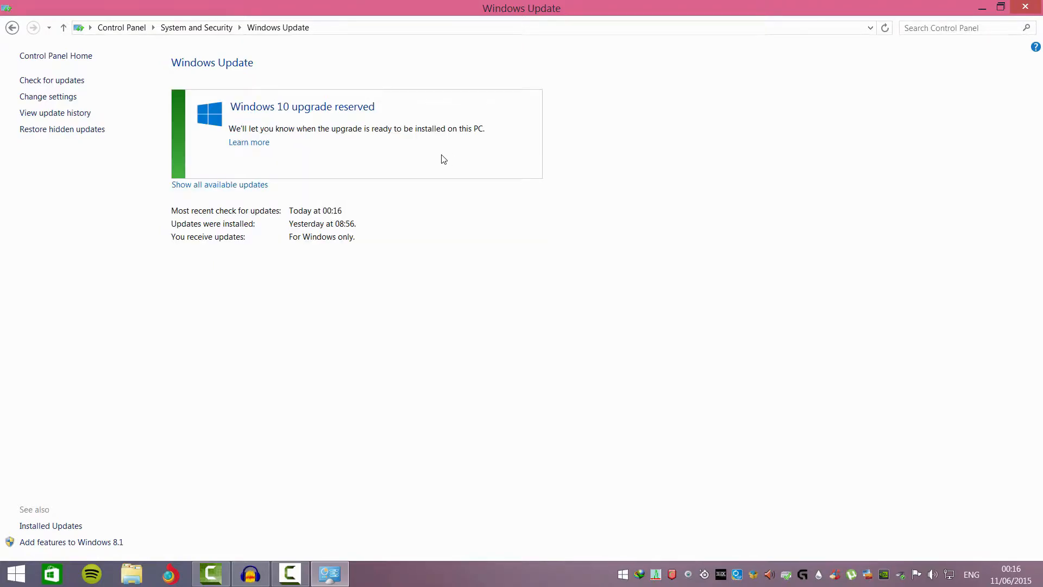
pyautogui.moveTo(262, 132)
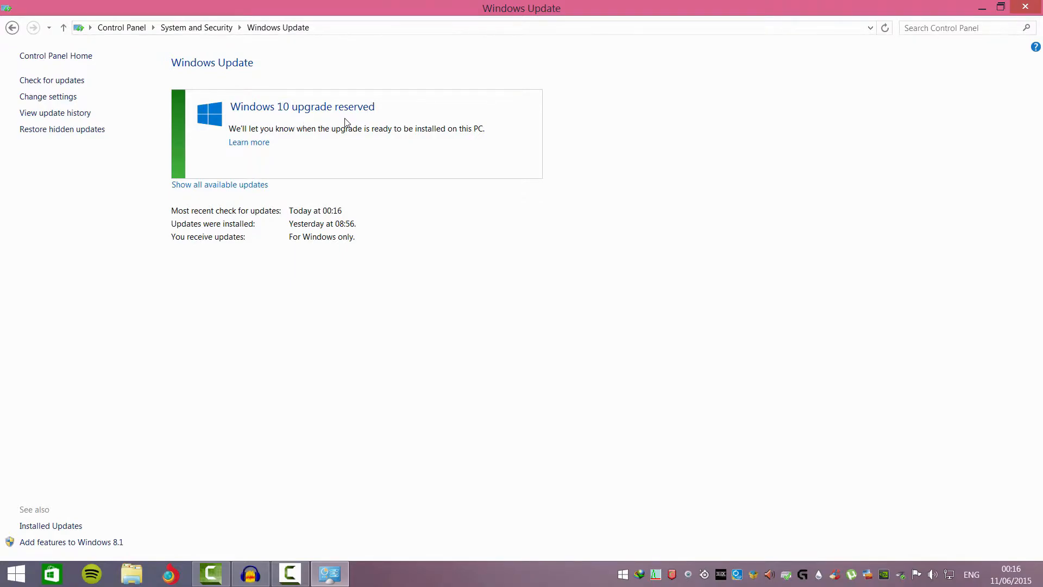
pyautogui.moveTo(295, 211)
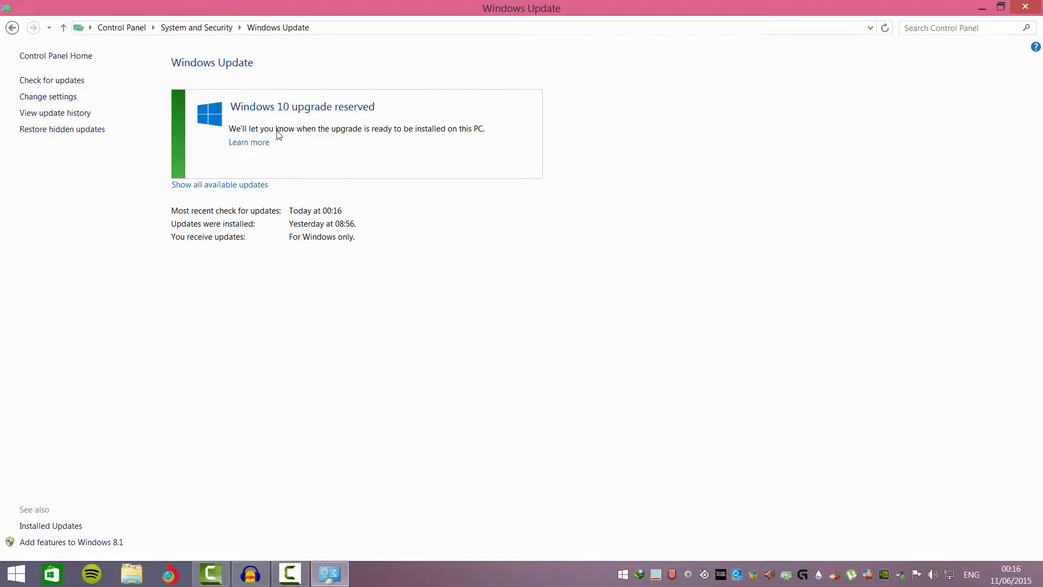
pyautogui.moveTo(132, 102)
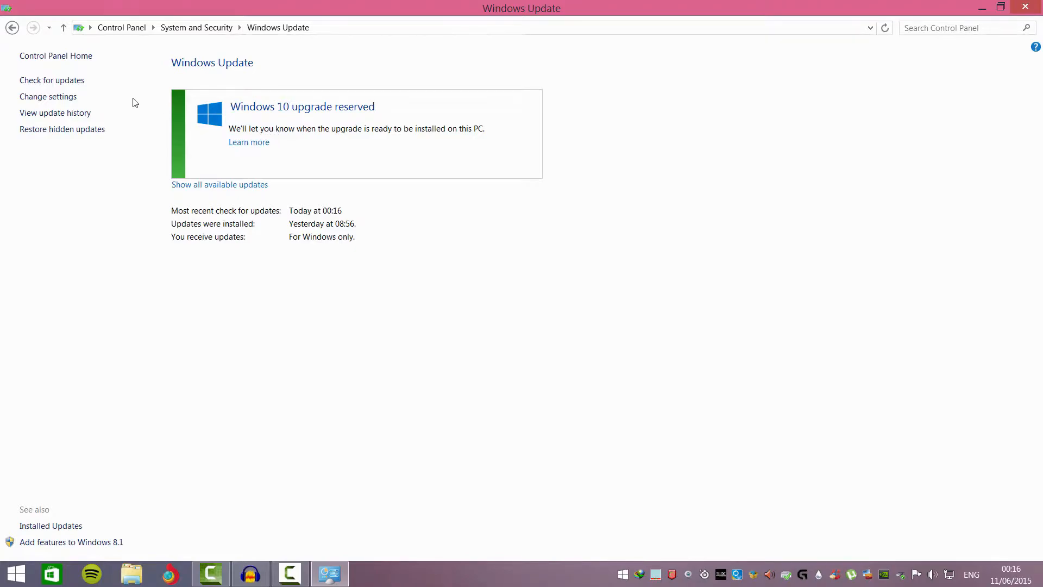
pyautogui.moveTo(63, 120)
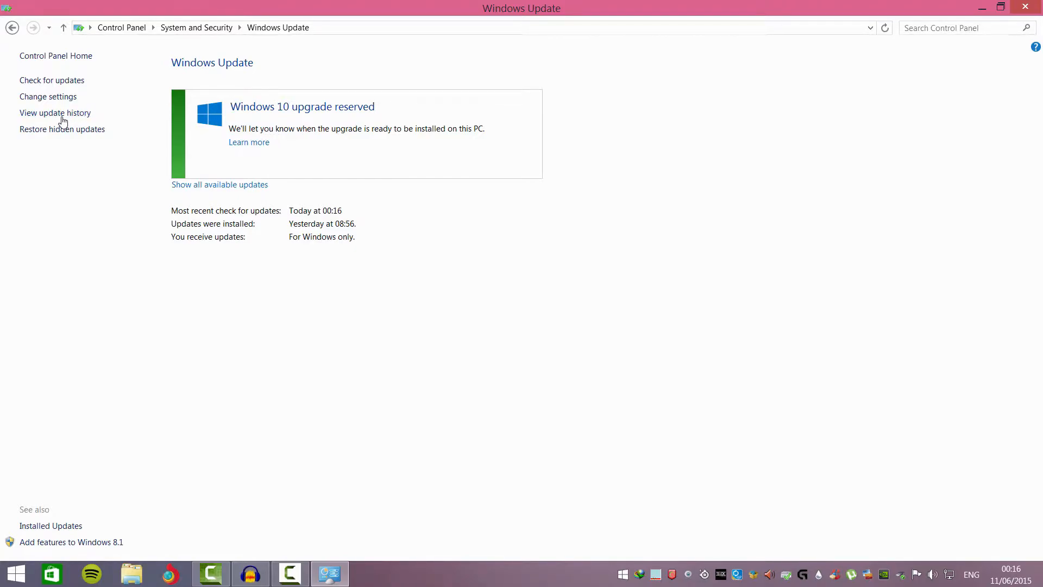
pyautogui.click(55, 112)
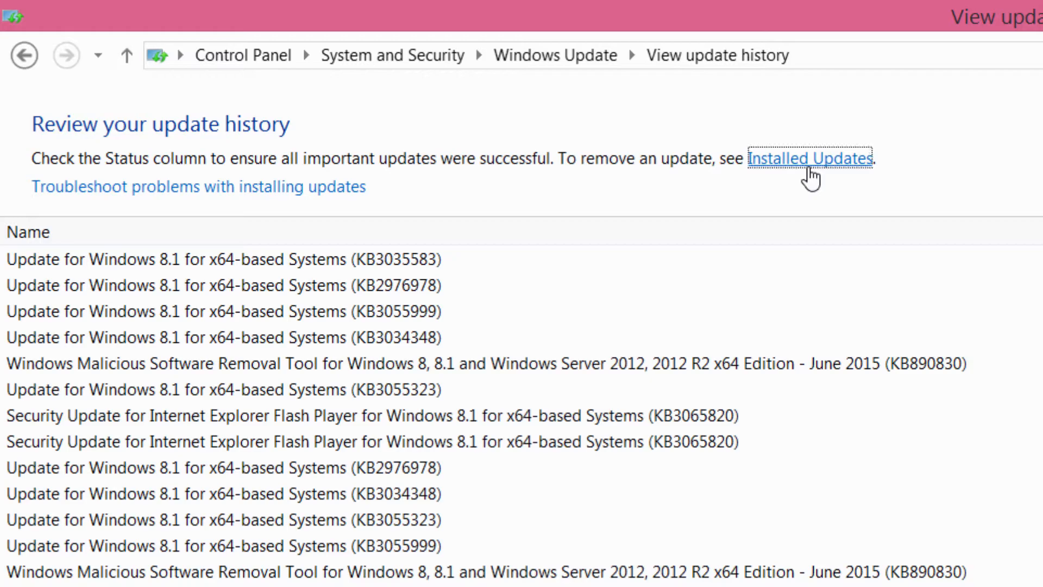
# Filter the Installed Updates list to the KB3035583 update
pyautogui.click(810, 158)
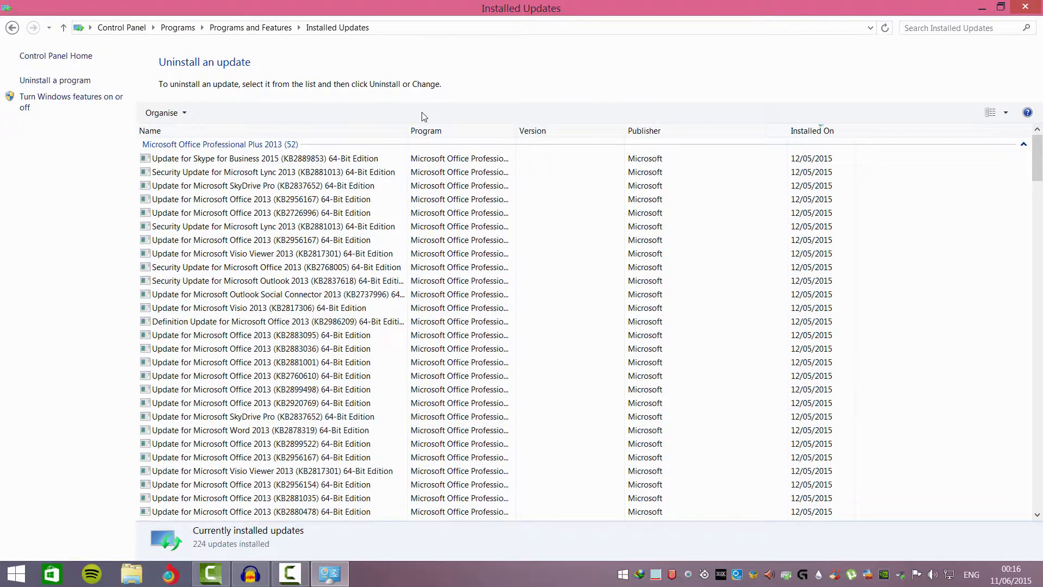
pyautogui.moveTo(702, 97)
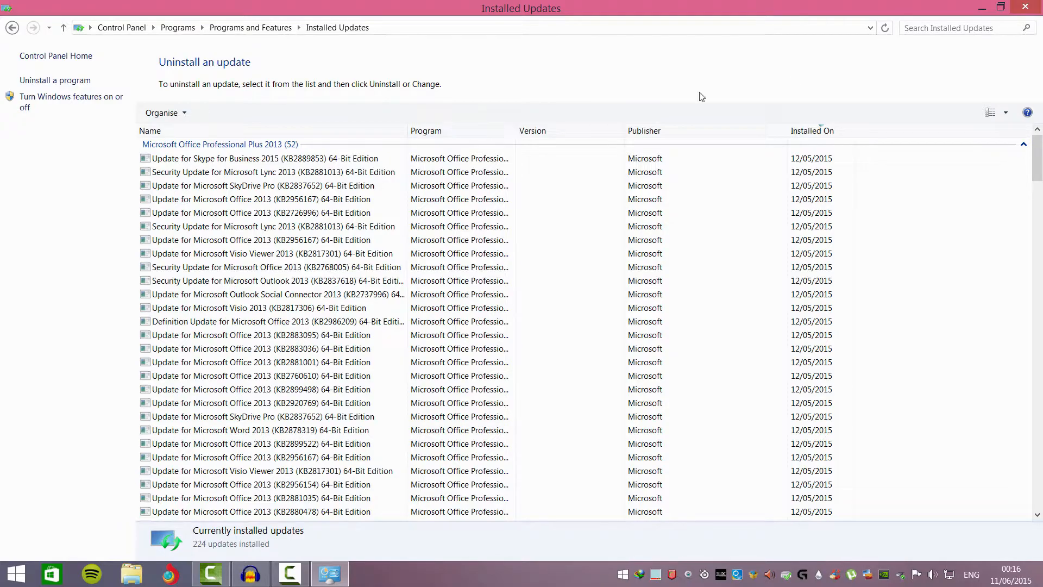
pyautogui.write('kb3035583')
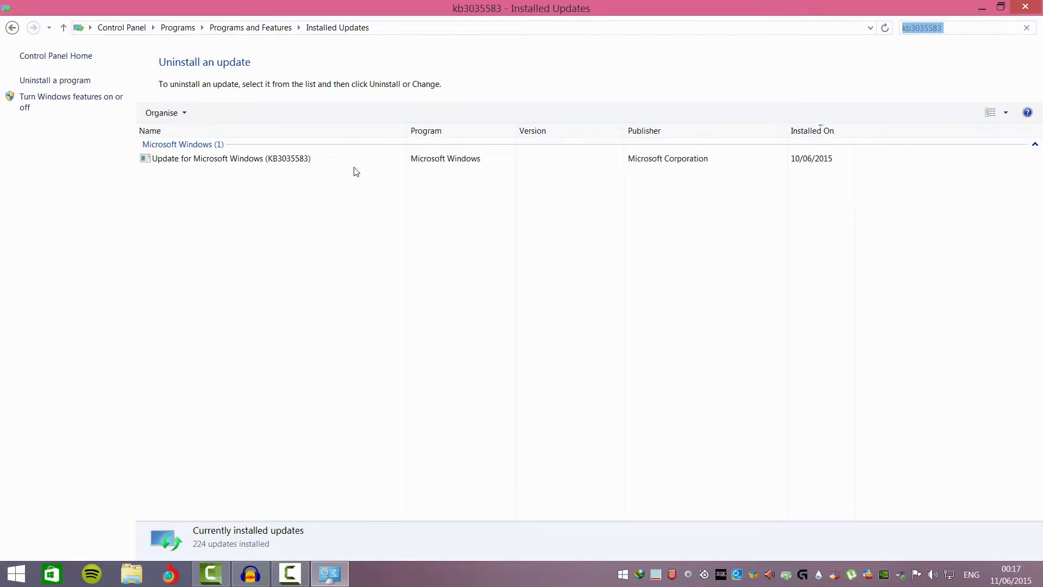
pyautogui.moveTo(611, 571)
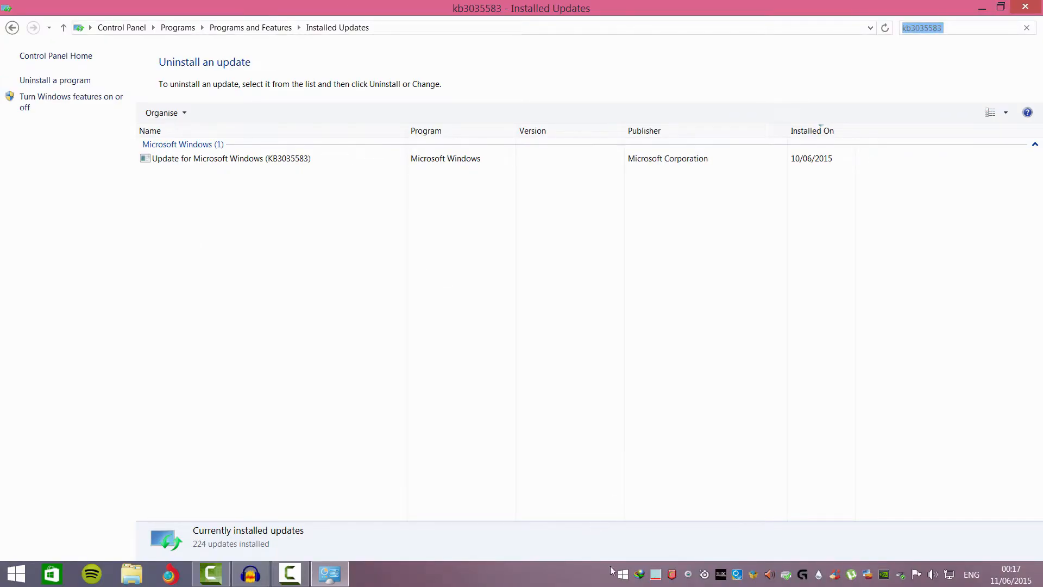
pyautogui.moveTo(622, 574)
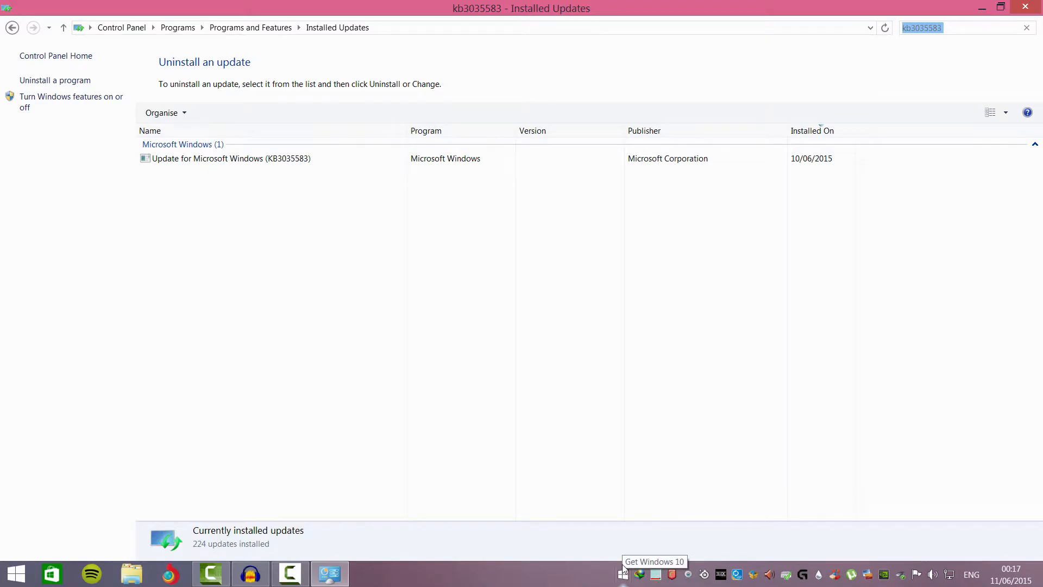
pyautogui.moveTo(619, 567)
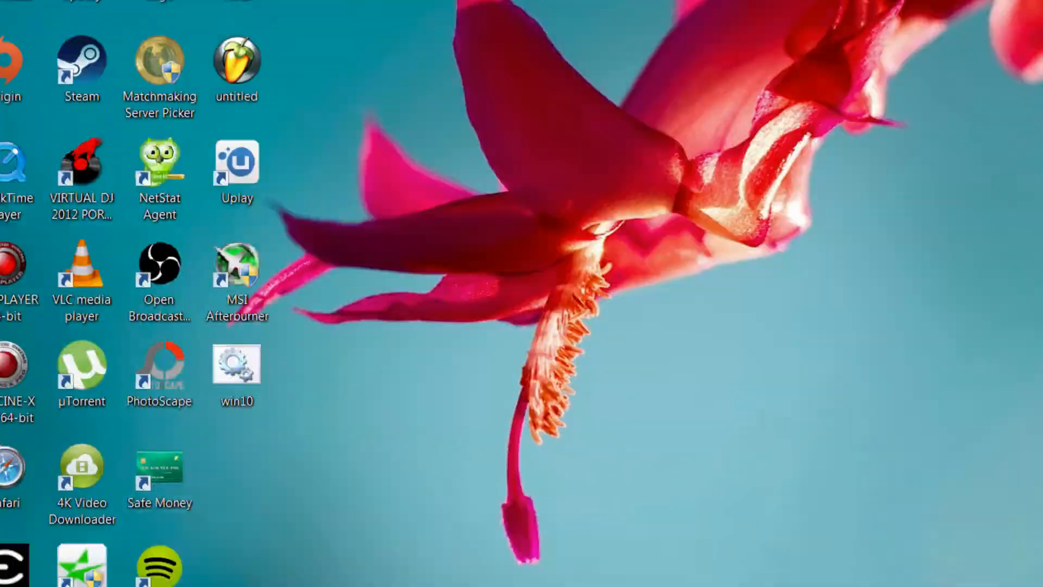
# Open the win10 script from the desktop in Notepad and bring up its File menu
pyautogui.doubleClick(237, 371)
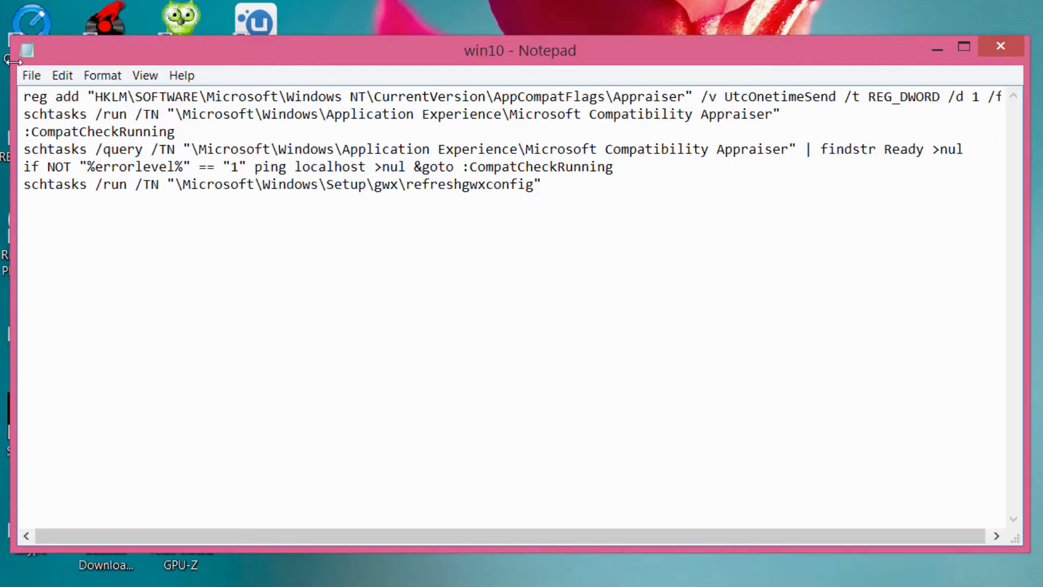
pyautogui.click(30, 75)
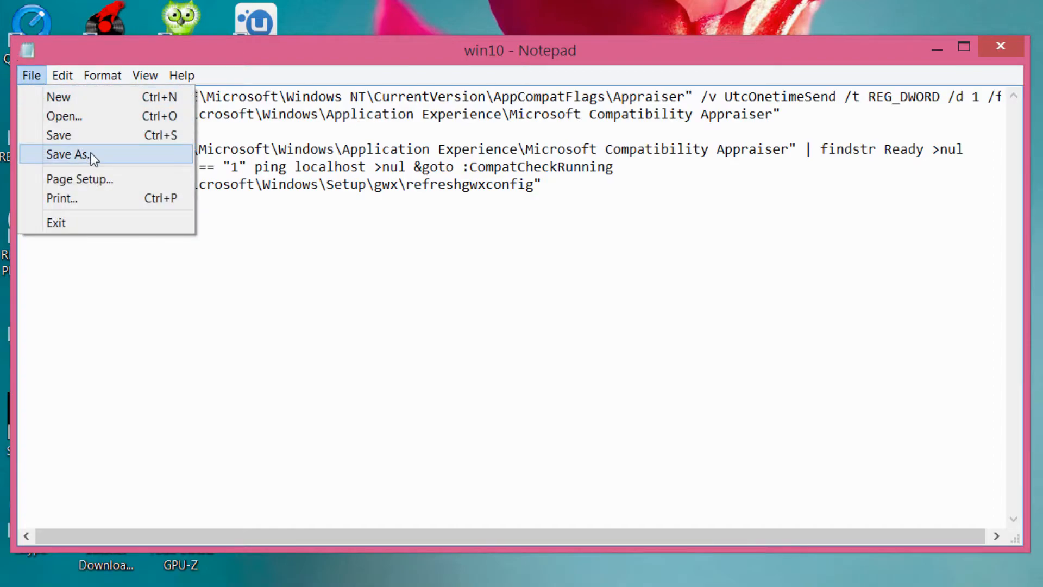
# Save the script to the Desktop as win10.cmd and close Notepad
pyautogui.click(66, 153)
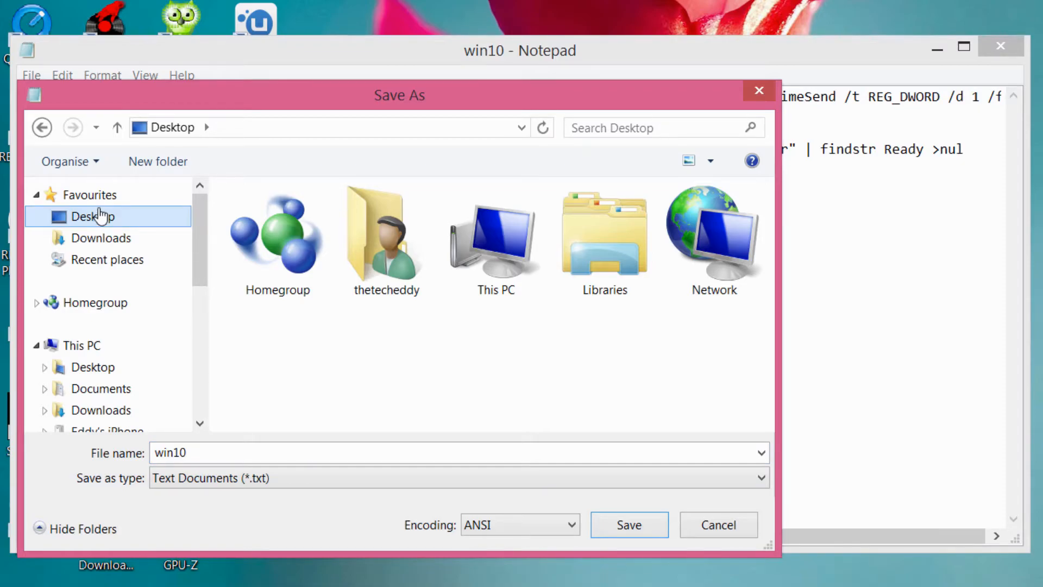
pyautogui.click(458, 453)
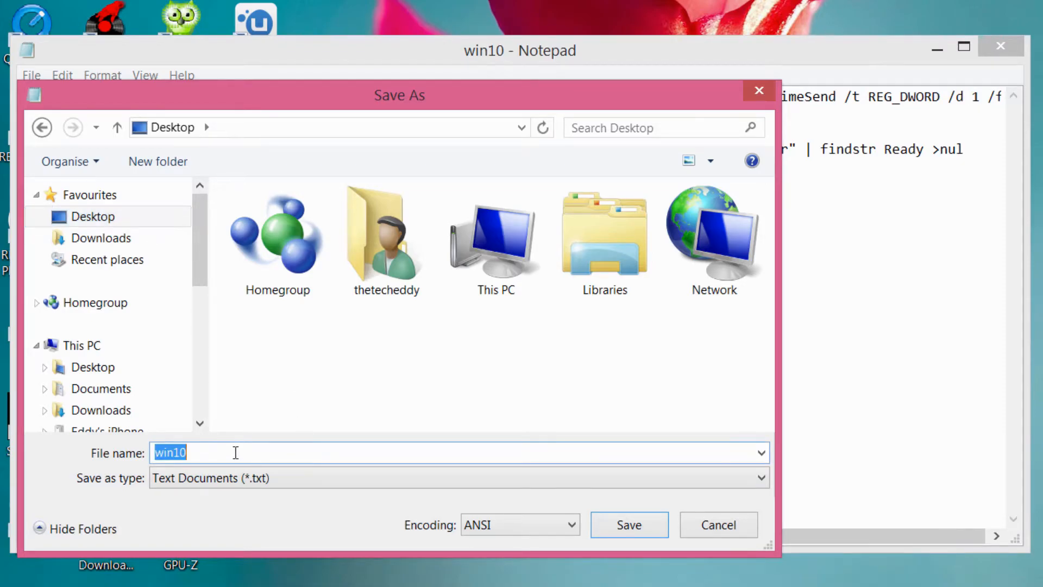
pyautogui.click(226, 452)
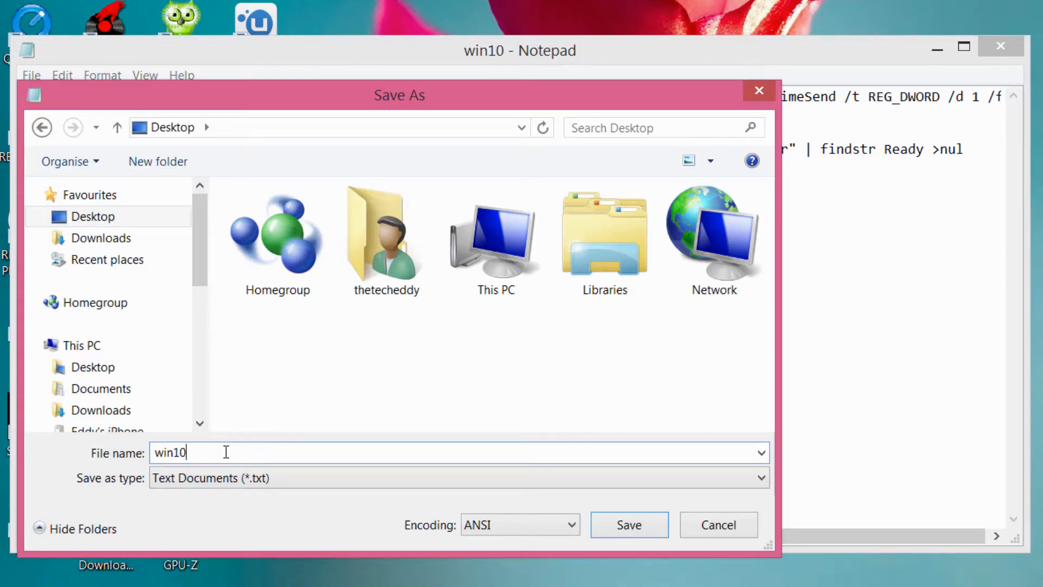
pyautogui.write('.cmd')
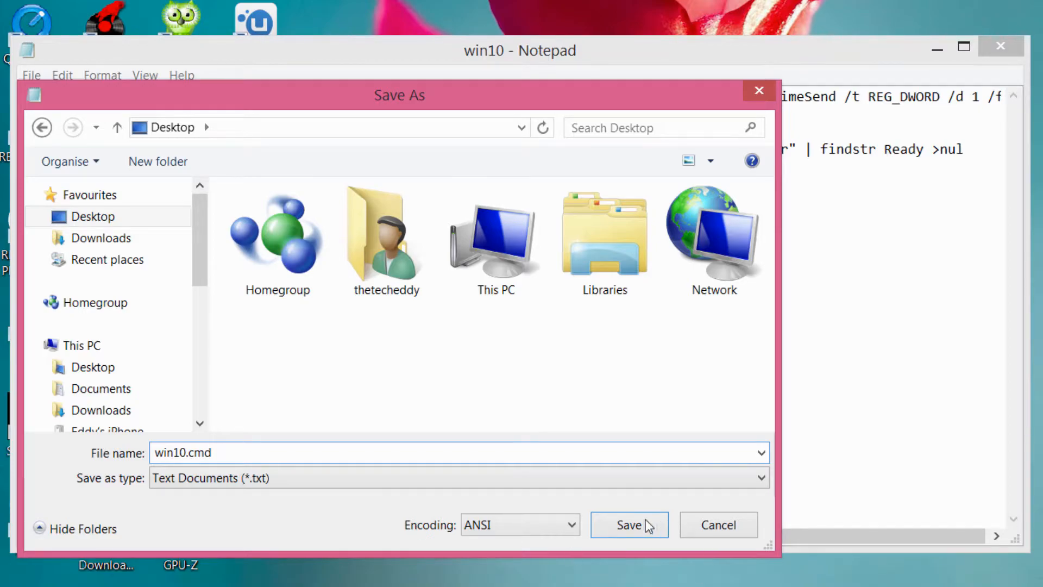
pyautogui.click(629, 525)
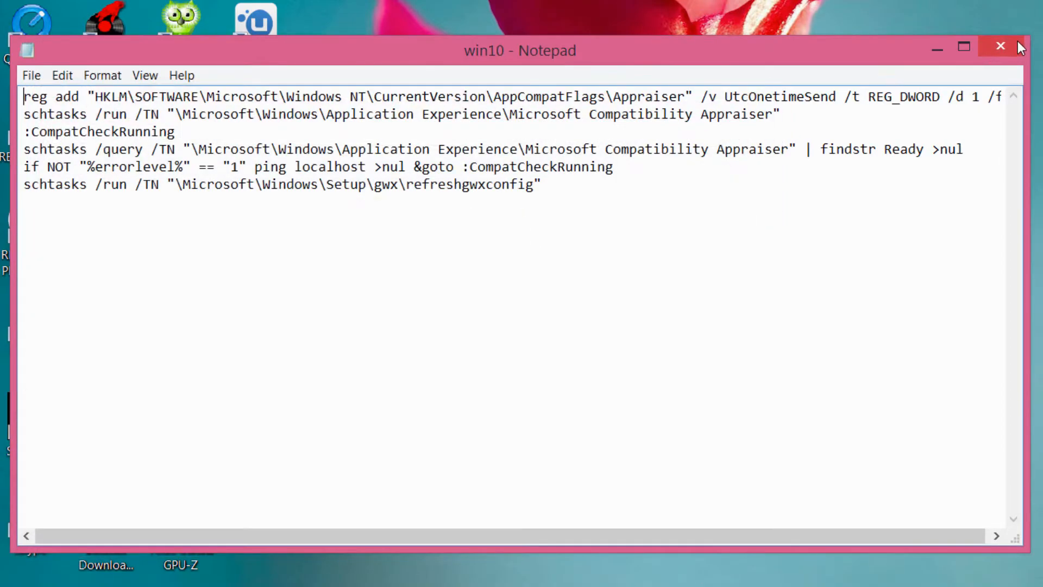
pyautogui.rightClick(255, 140)
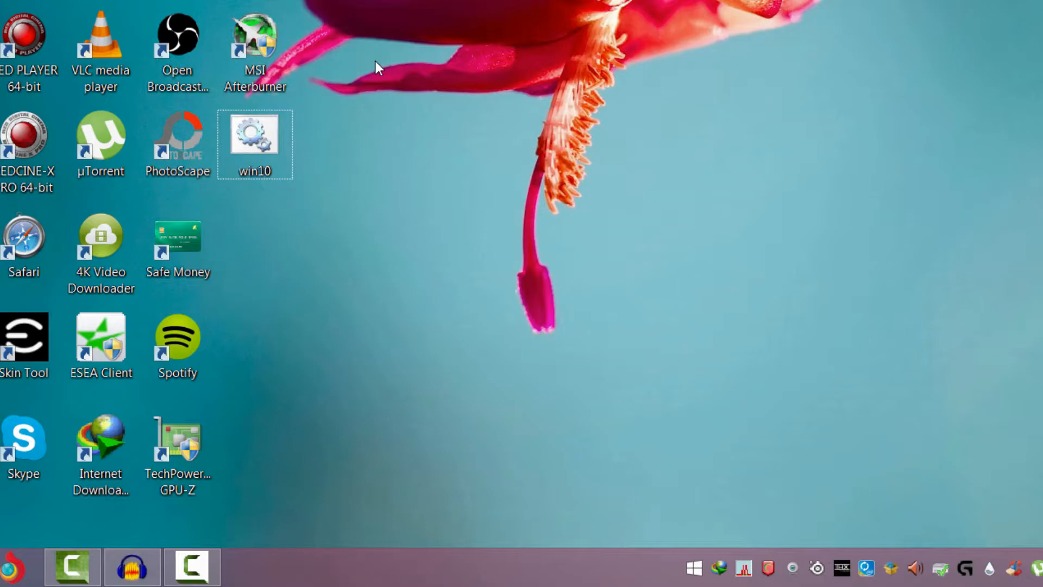
pyautogui.moveTo(697, 564)
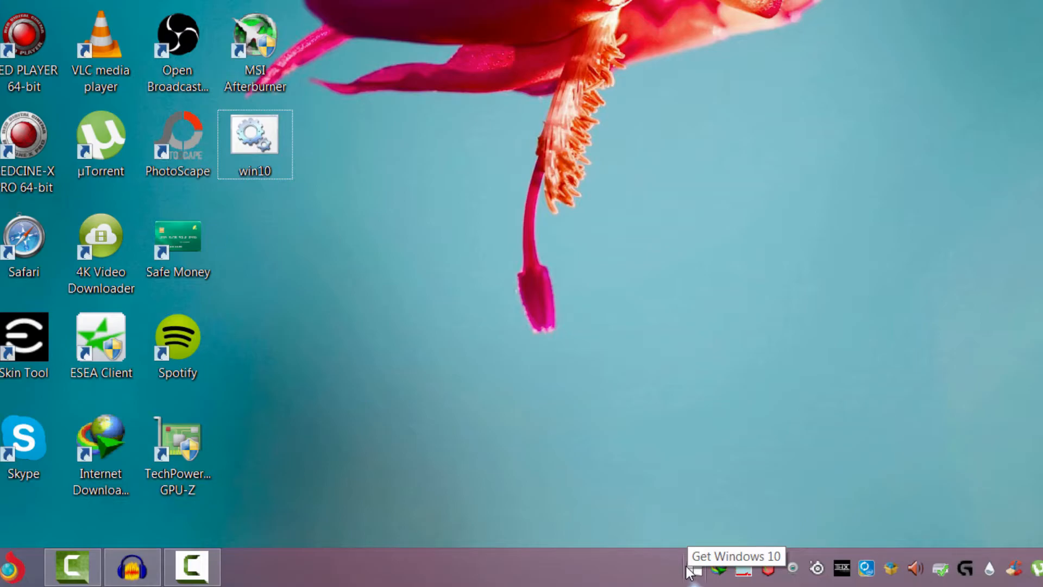
# Launch the Get Windows 10 app from the system tray icon
pyautogui.click(694, 570)
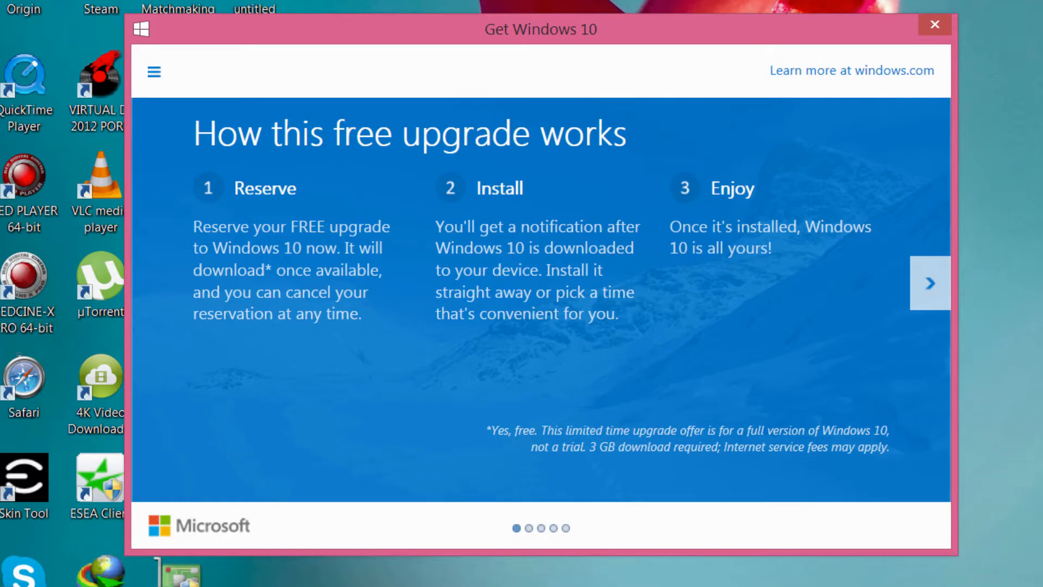
pyautogui.moveTo(950, 276)
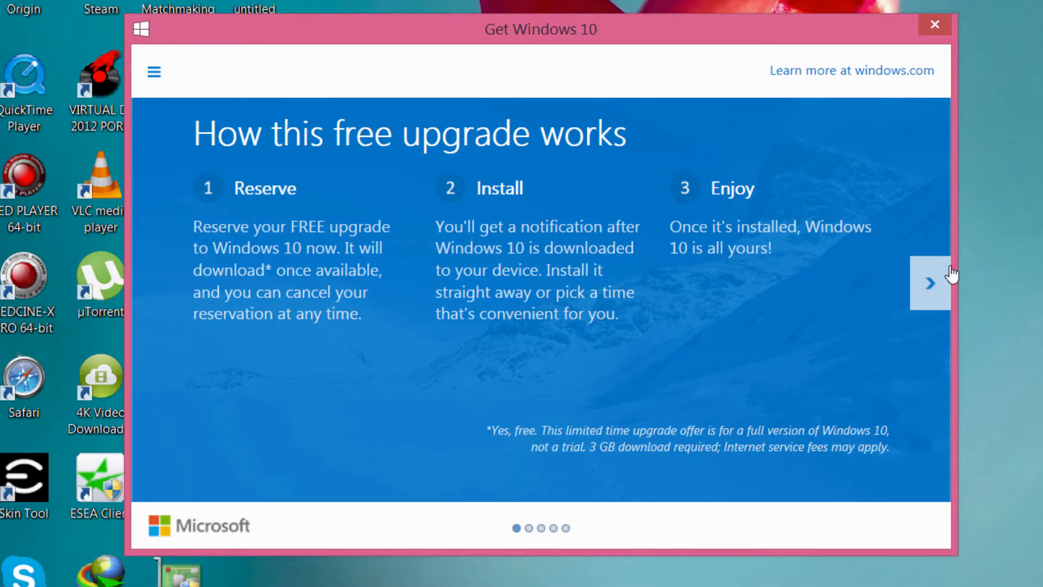
pyautogui.moveTo(425, 196)
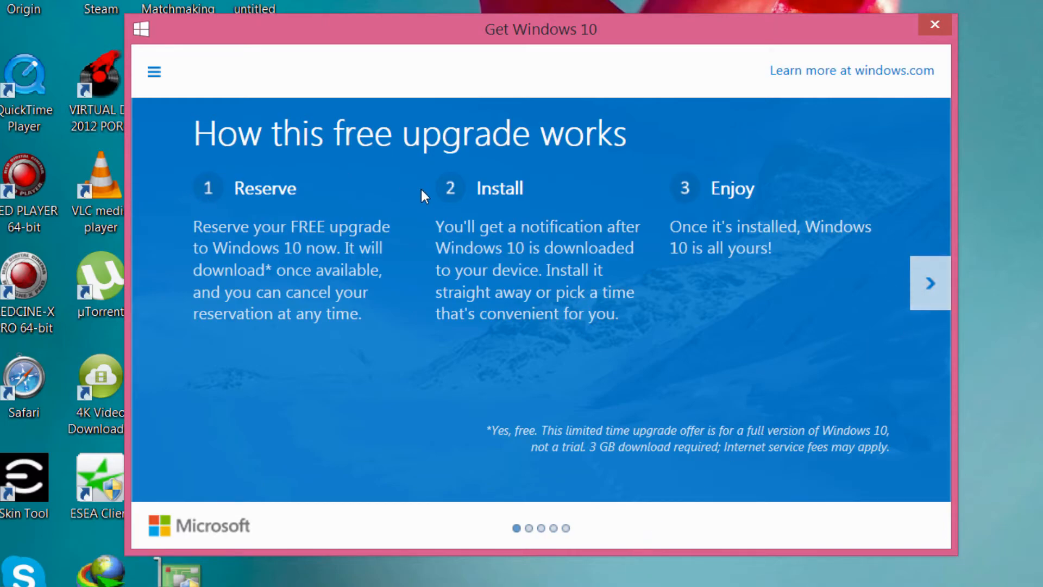
# Page the introduction slideshow forward to the 'Apps. Games. Films. Music.' slide
pyautogui.click(930, 283)
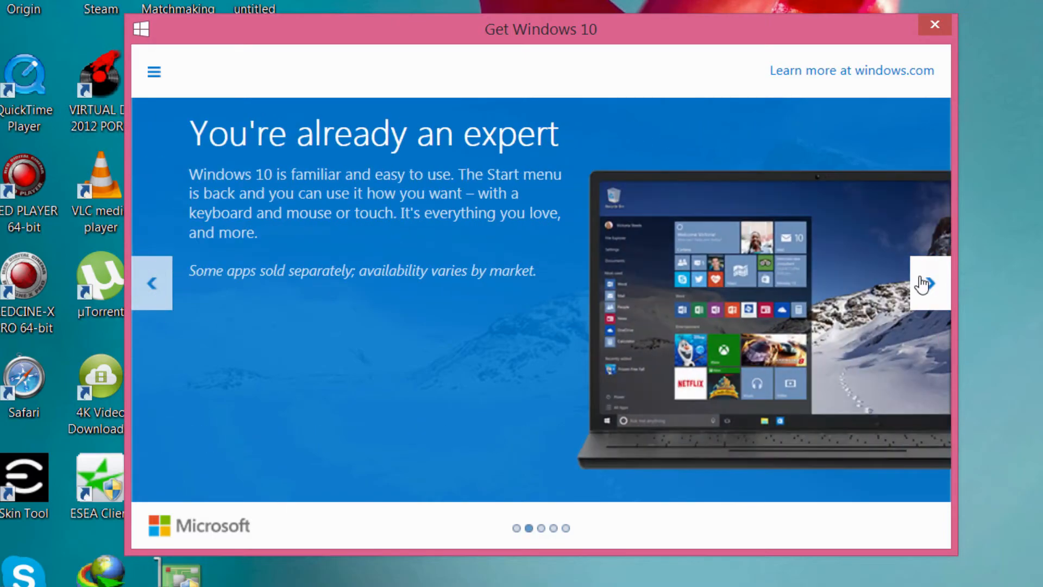
pyautogui.click(930, 282)
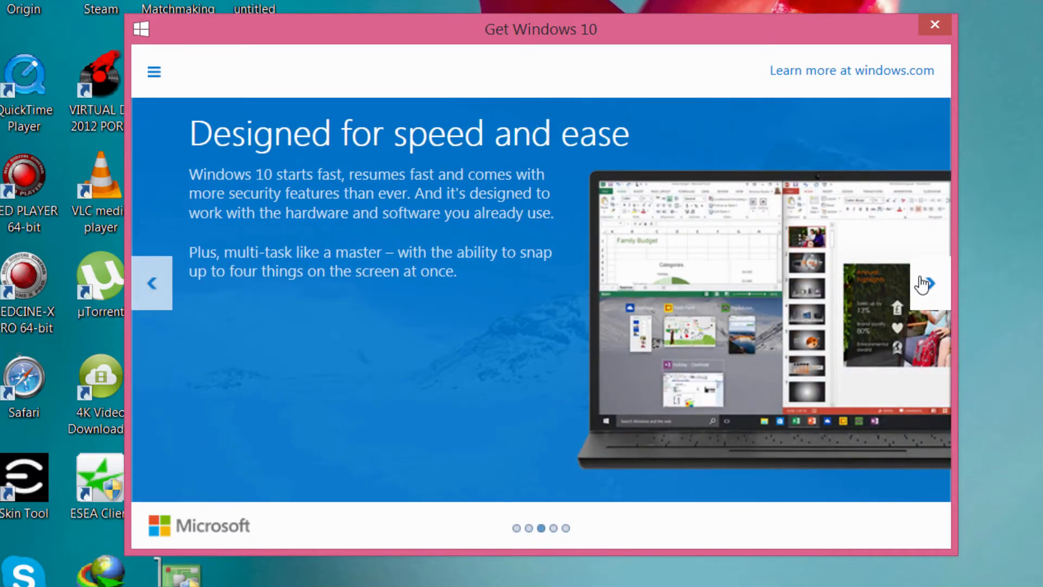
pyautogui.click(931, 282)
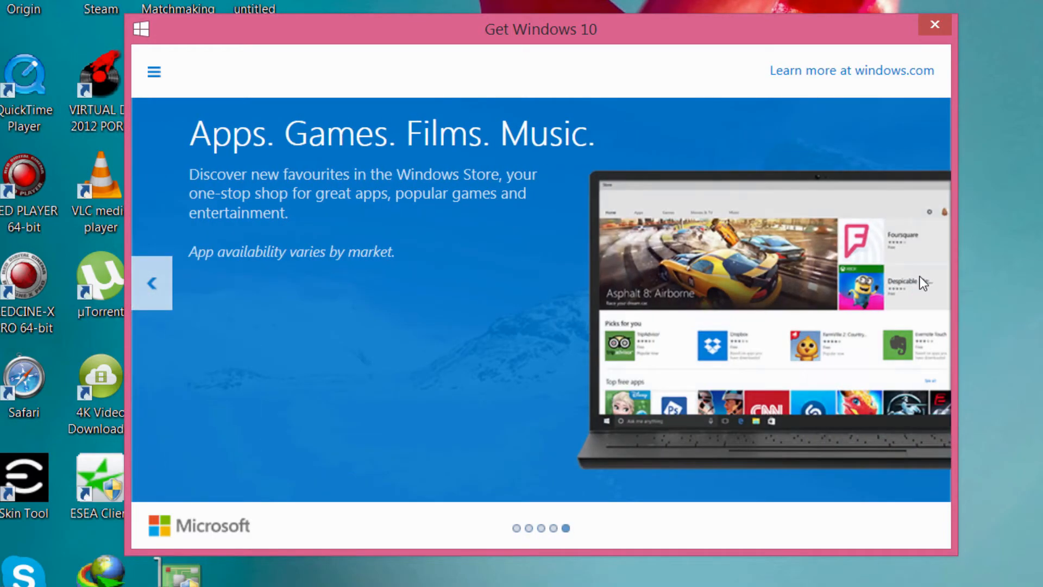
pyautogui.moveTo(449, 76)
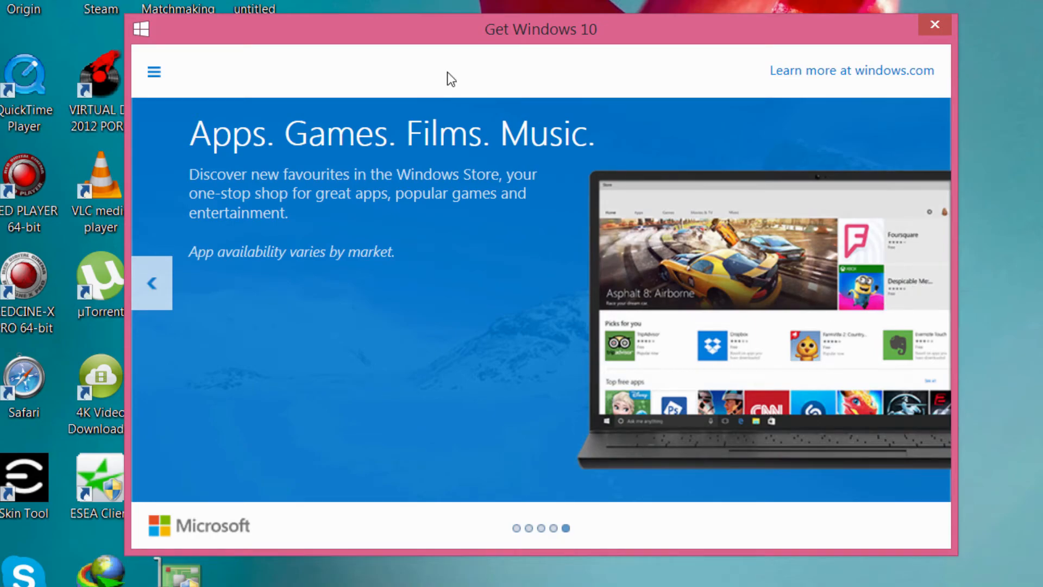
pyautogui.moveTo(153, 71)
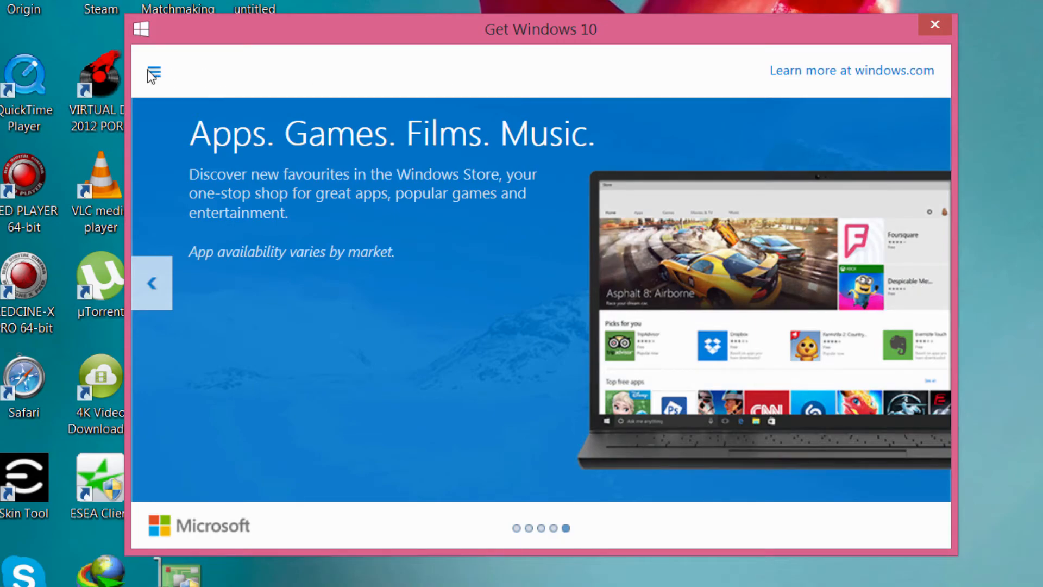
# Show the side menu listing About Windows 10 and Getting the upgrade sections
pyautogui.click(152, 72)
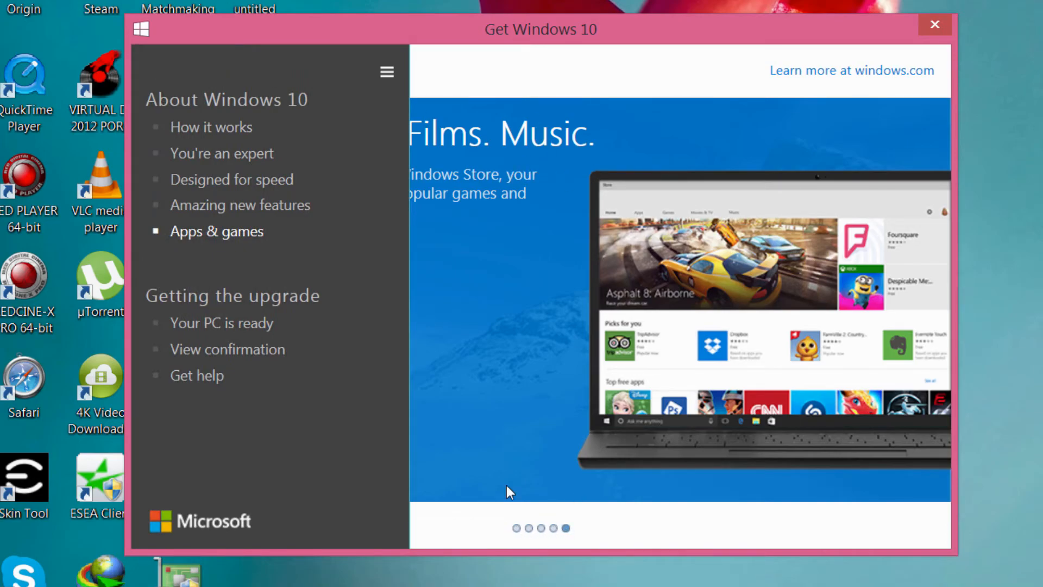
pyautogui.moveTo(236, 91)
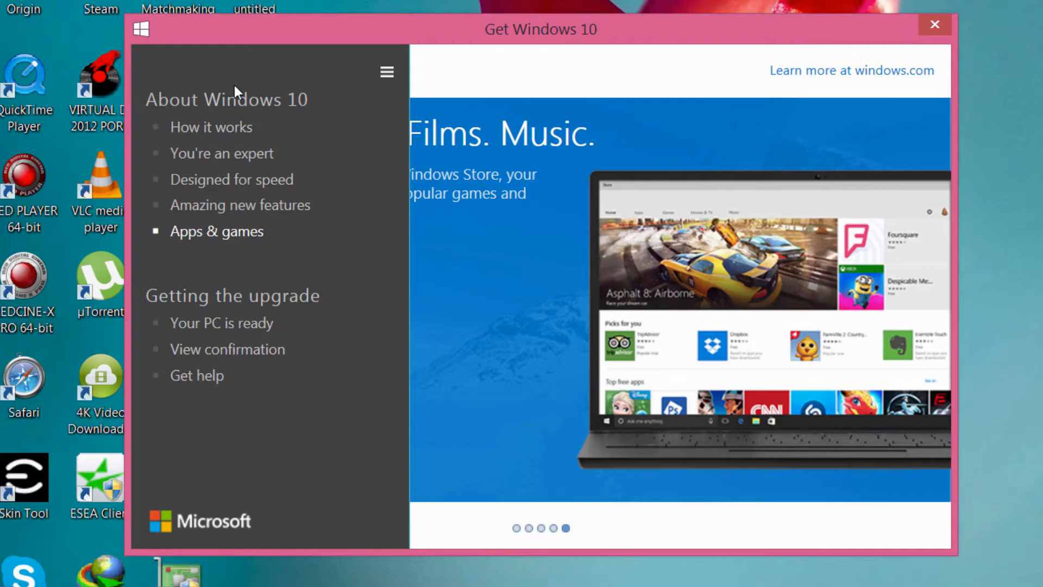
pyautogui.moveTo(265, 135)
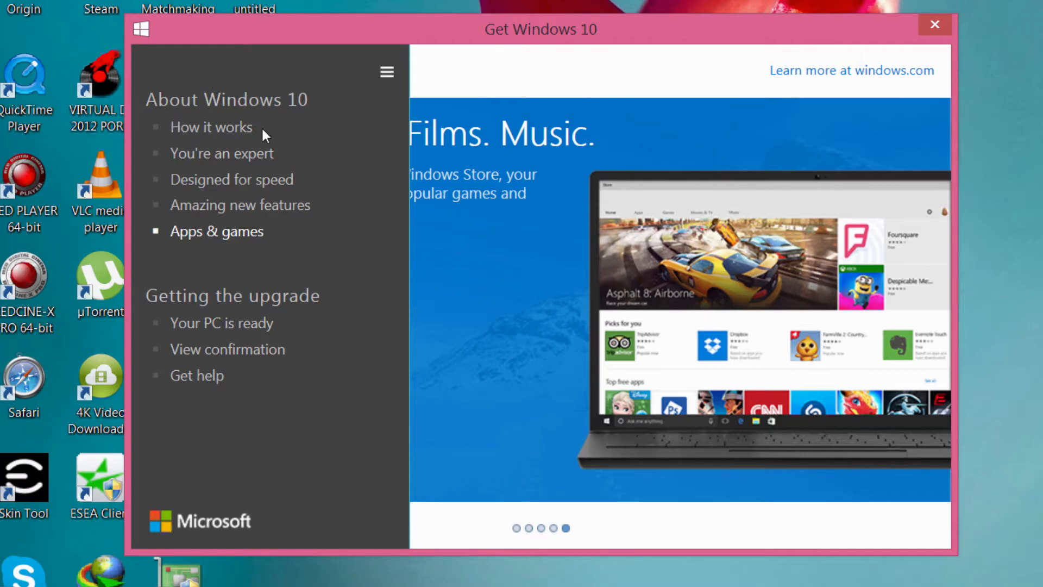
pyautogui.moveTo(219, 200)
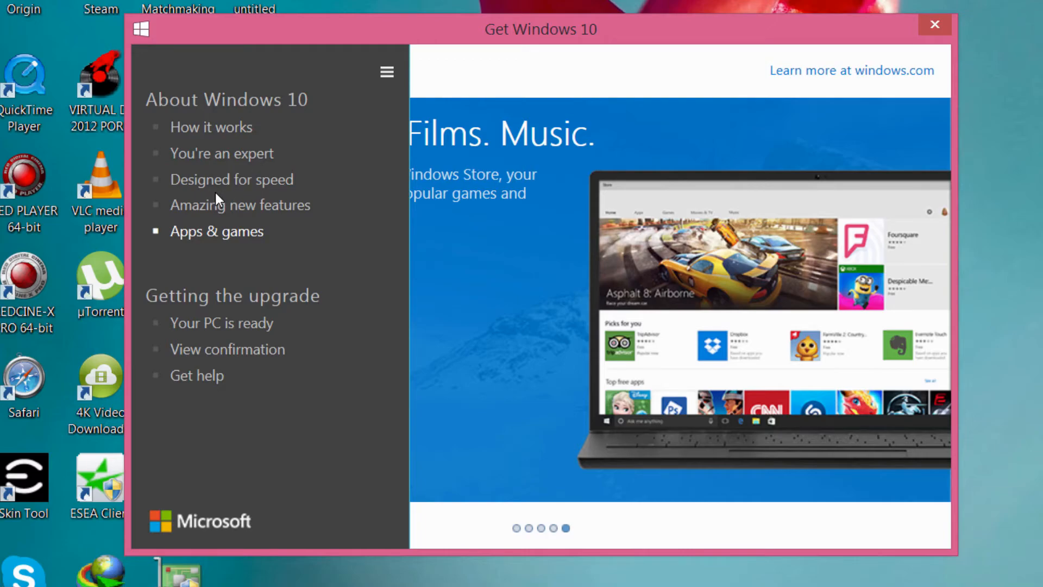
pyautogui.moveTo(280, 231)
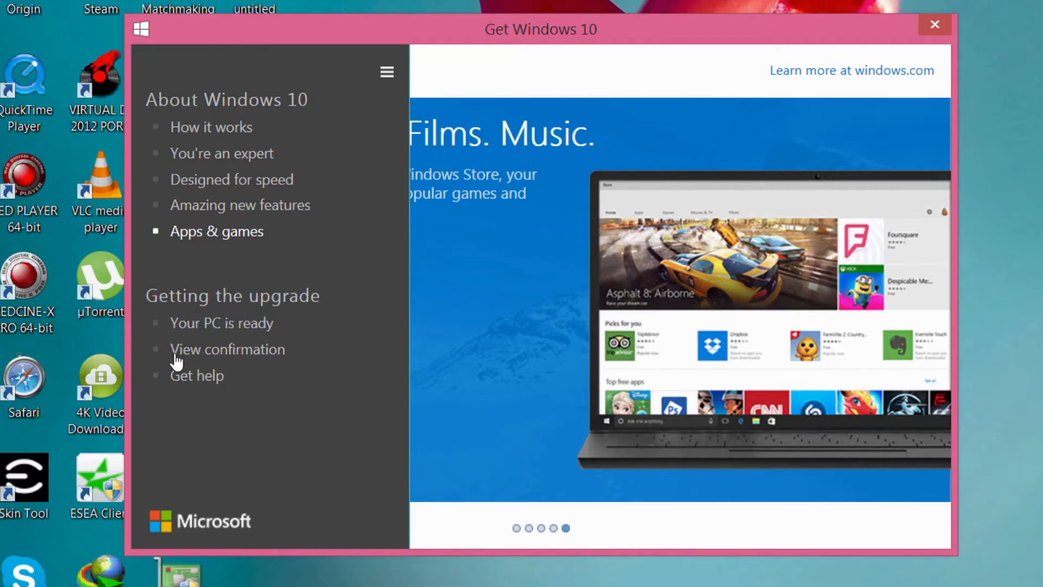
pyautogui.moveTo(223, 326)
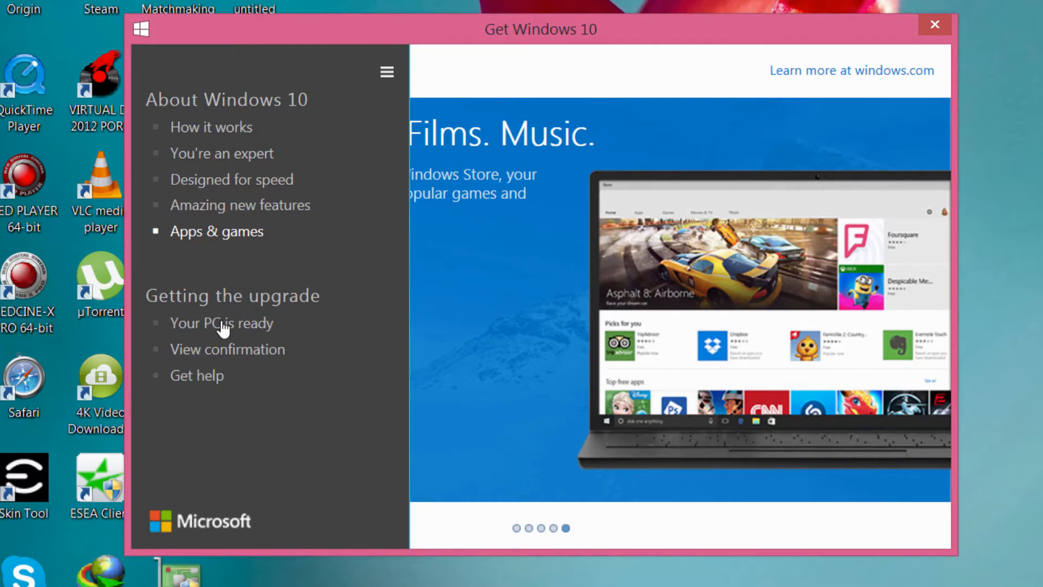
# Show the 'Your PC is ready' compatibility report with 0 known issues
pyautogui.click(221, 323)
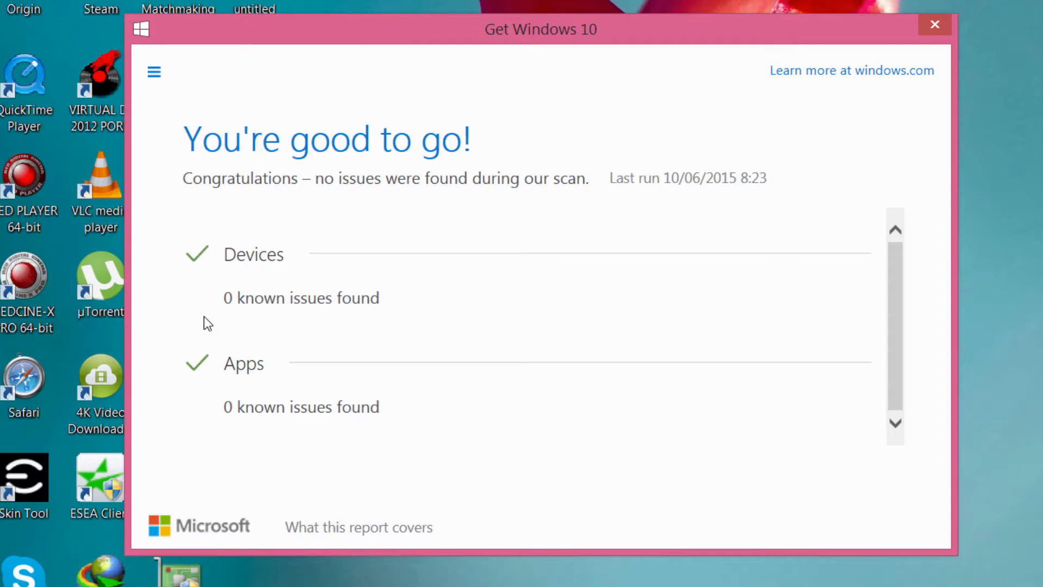
pyautogui.moveTo(322, 320)
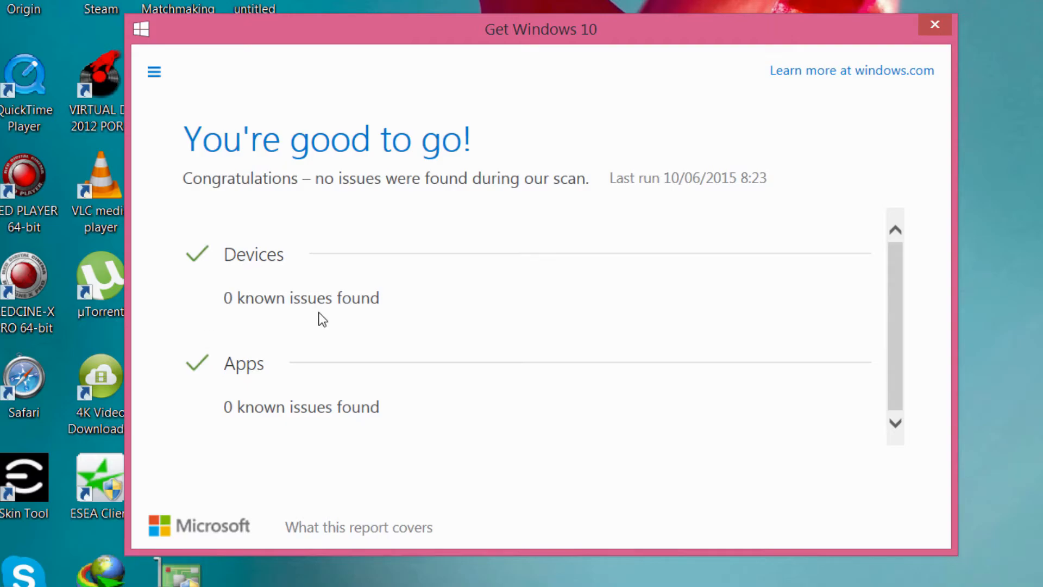
pyautogui.moveTo(392, 404)
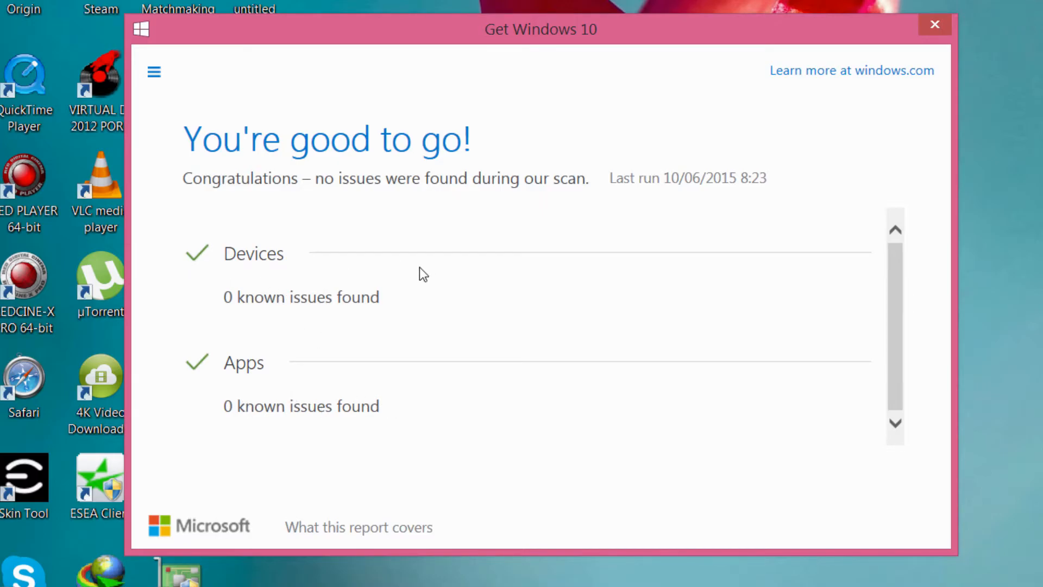
pyautogui.moveTo(574, 286)
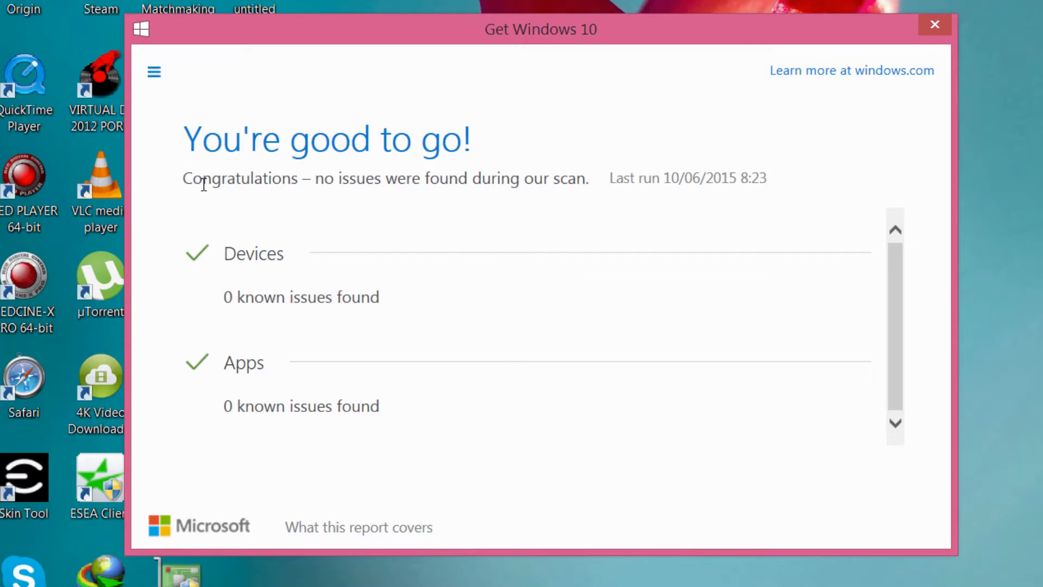
pyautogui.moveTo(404, 199)
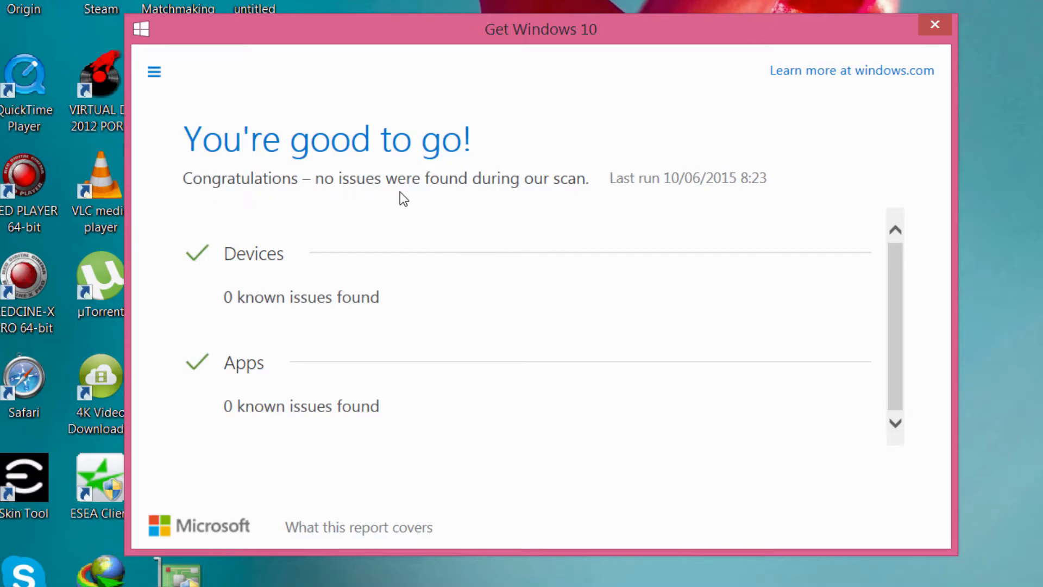
pyautogui.moveTo(279, 91)
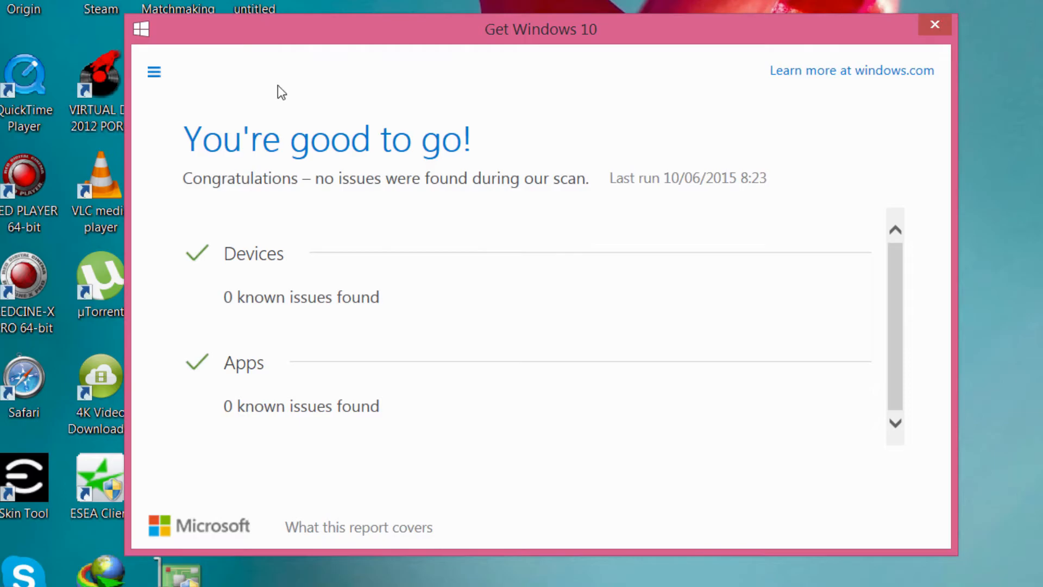
# Reopen the side menu to reach the View confirmation reservation page
pyautogui.click(154, 72)
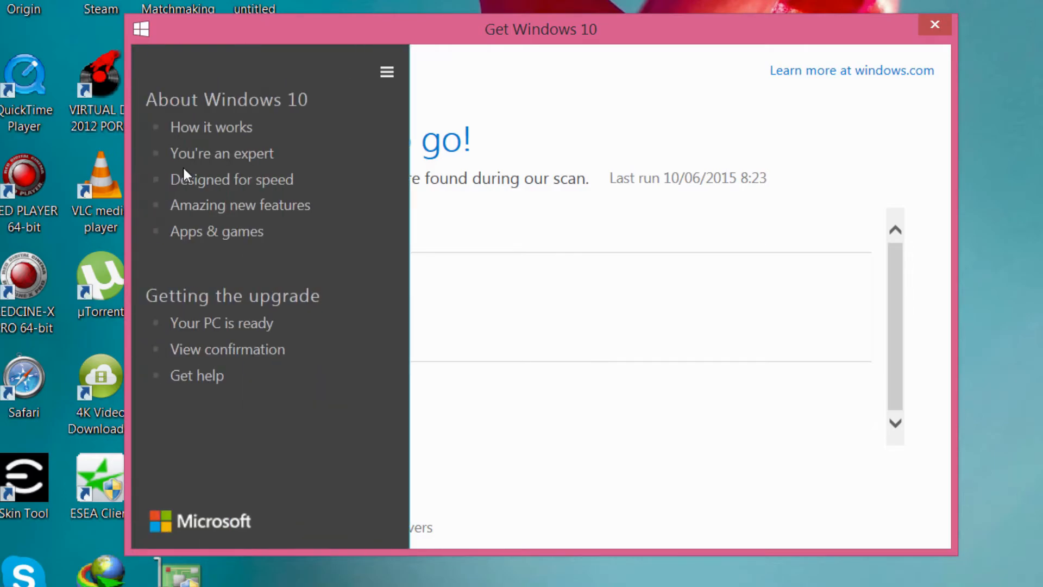
pyautogui.moveTo(200, 360)
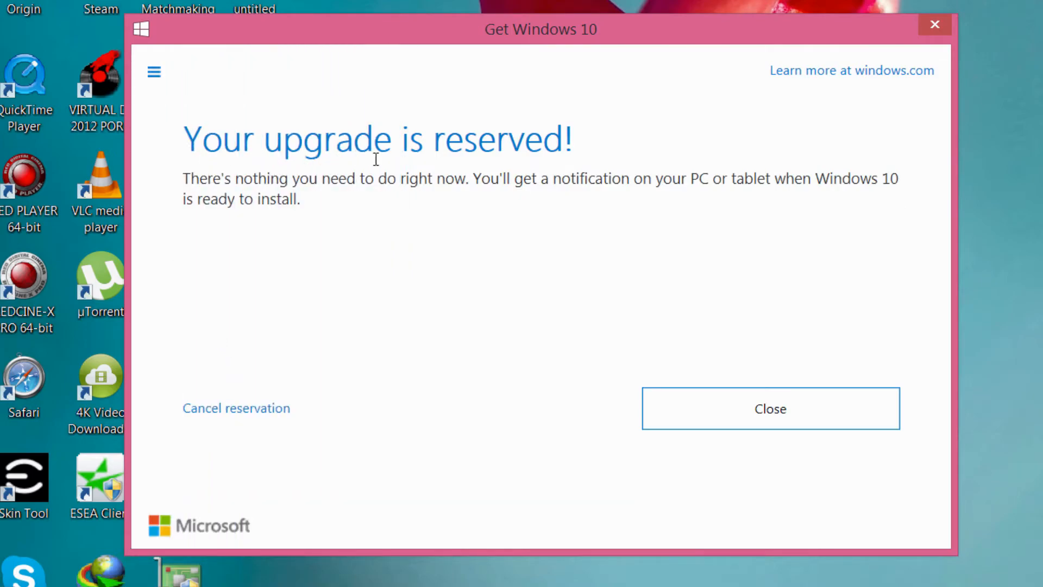
pyautogui.moveTo(327, 203)
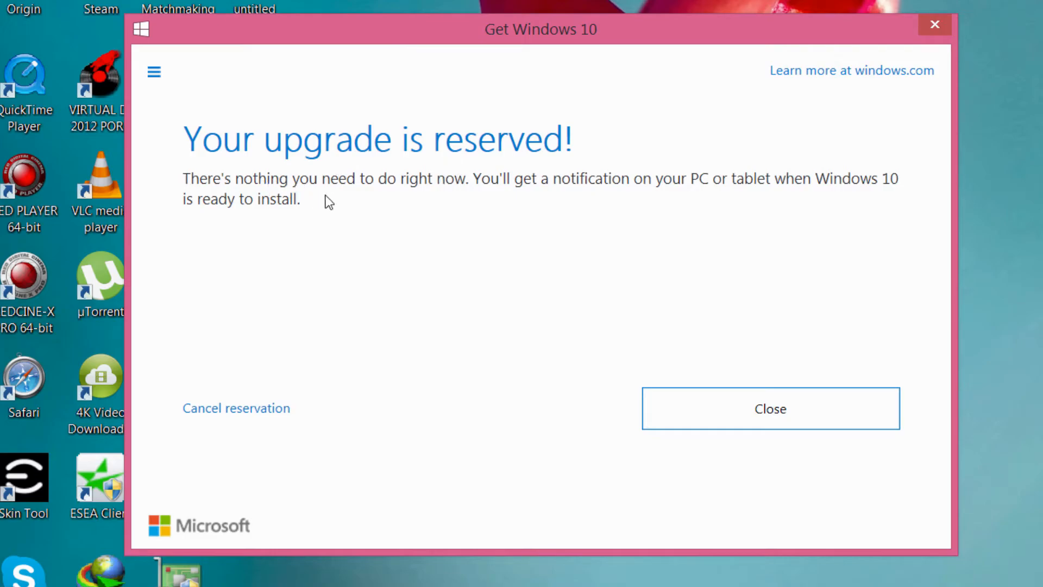
pyautogui.moveTo(562, 206)
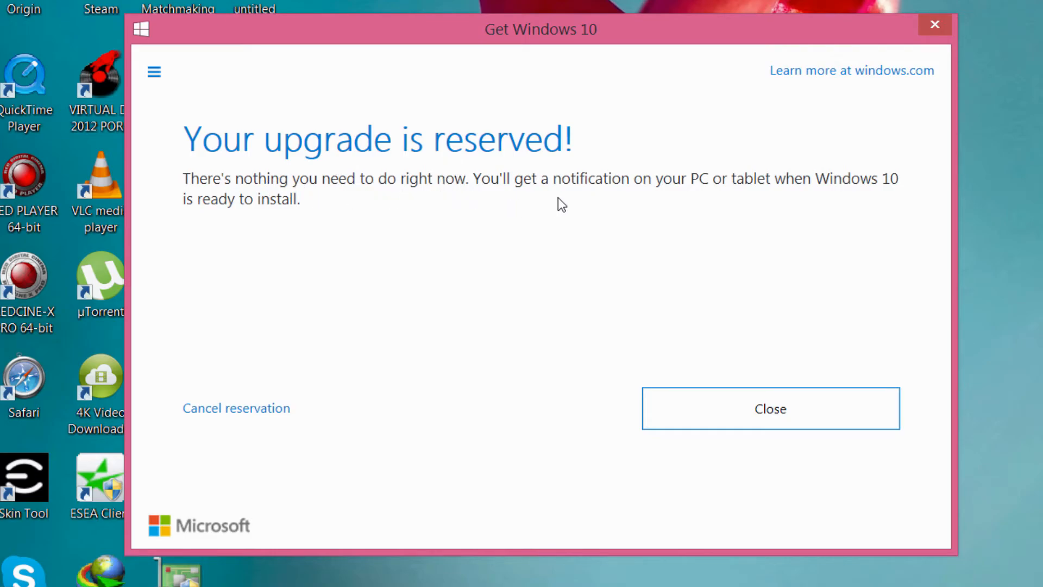
pyautogui.moveTo(718, 212)
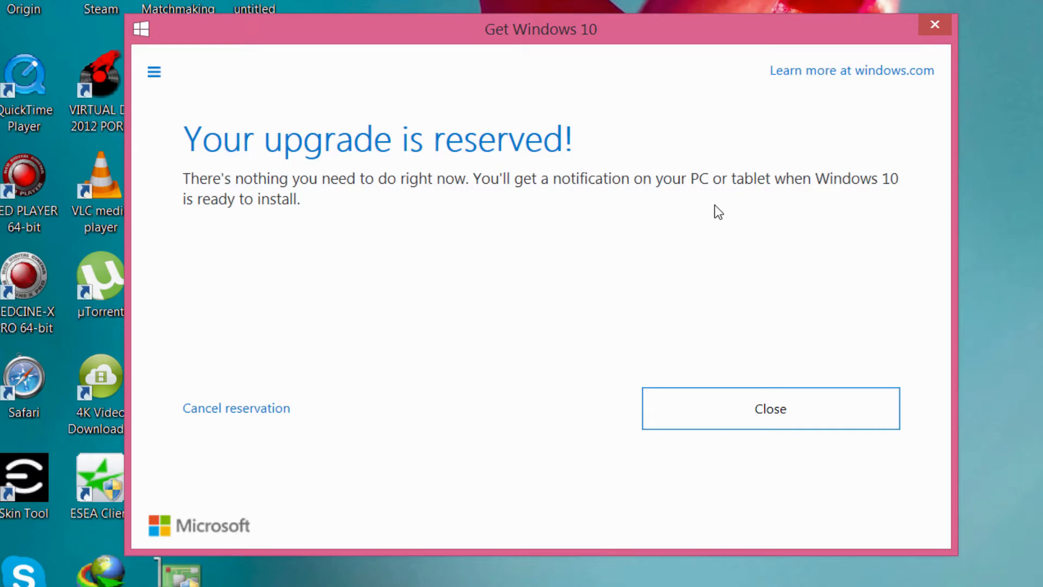
pyautogui.moveTo(762, 217)
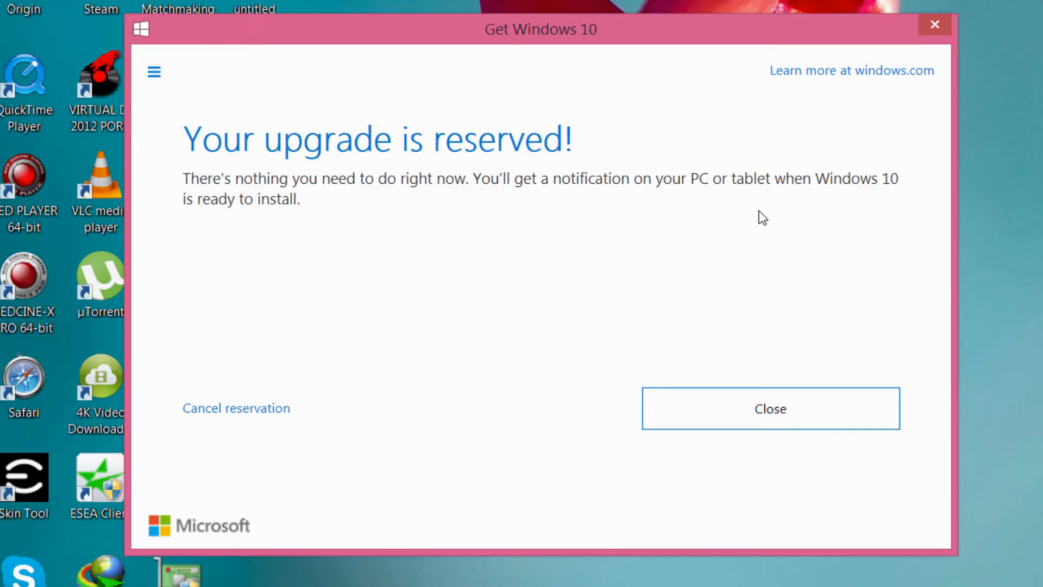
pyautogui.moveTo(505, 152)
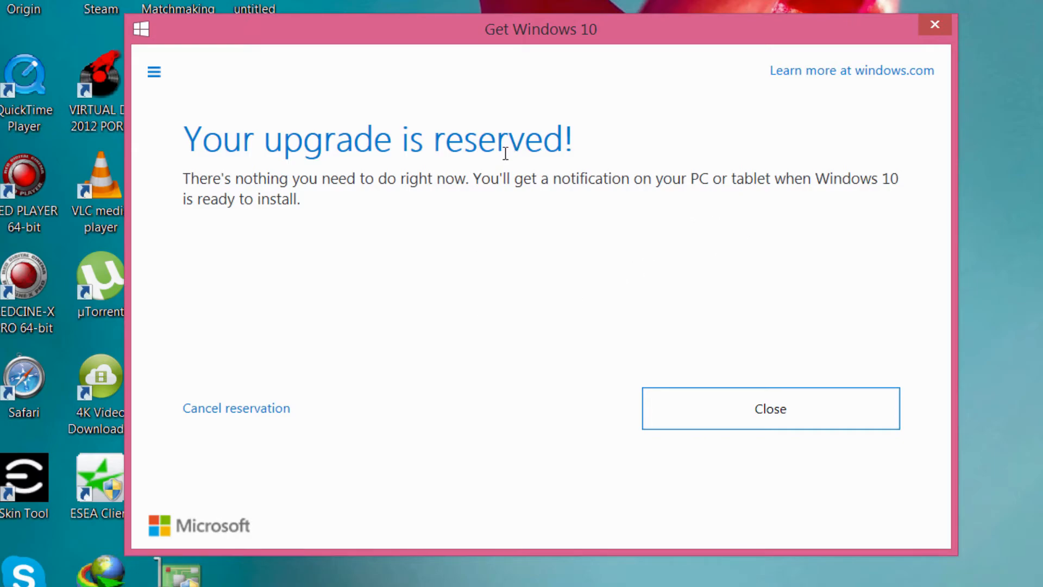
pyautogui.moveTo(484, 174)
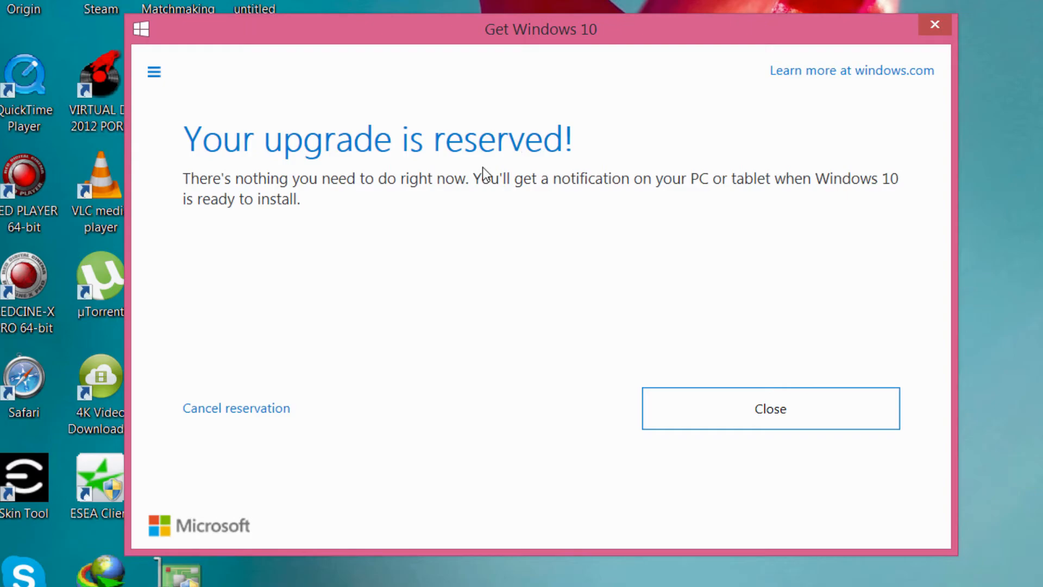